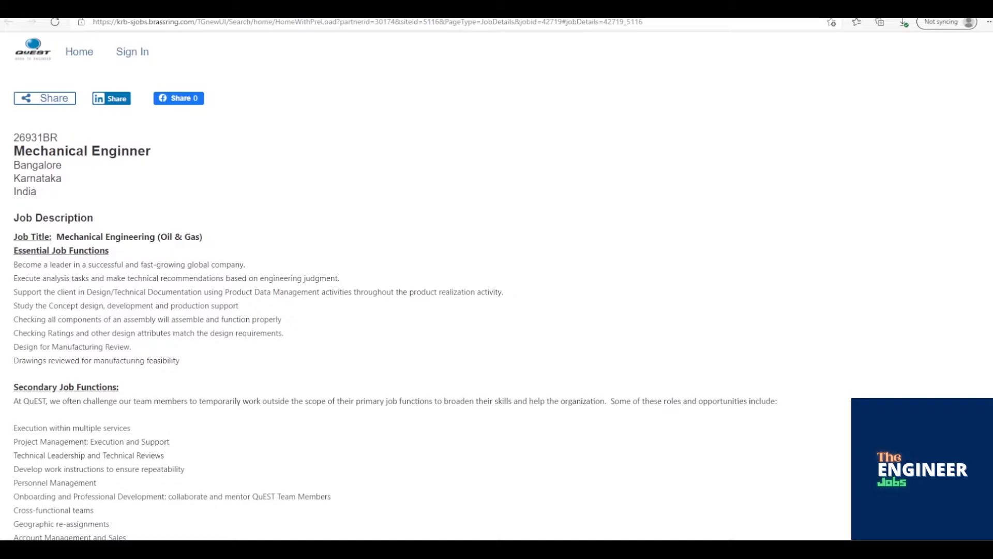
pyautogui.scroll(-3)
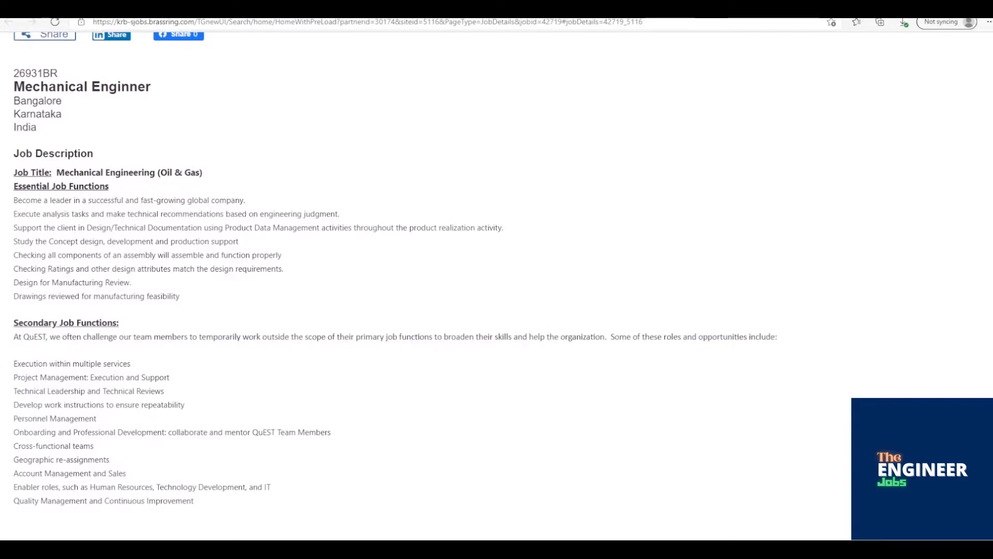
pyautogui.scroll(-3)
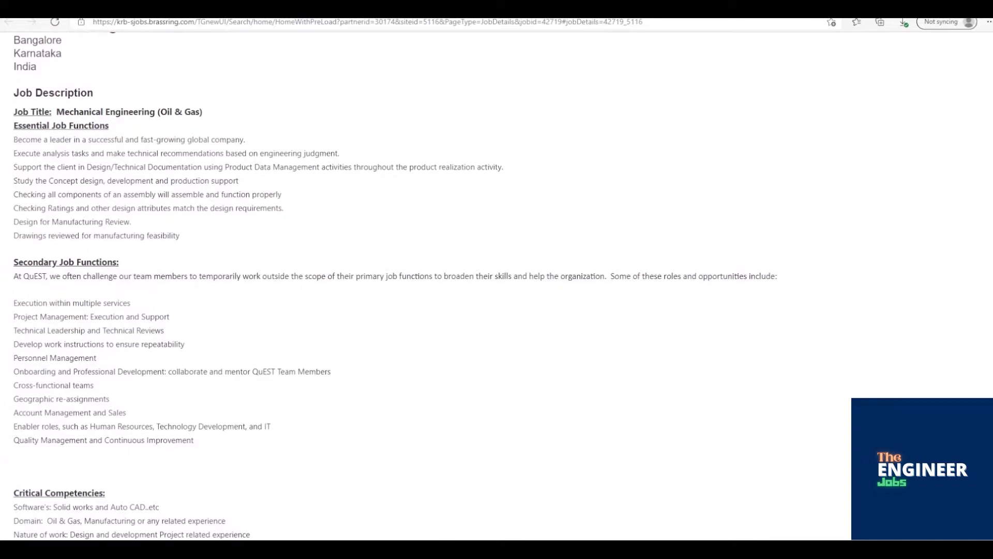
pyautogui.scroll(-3)
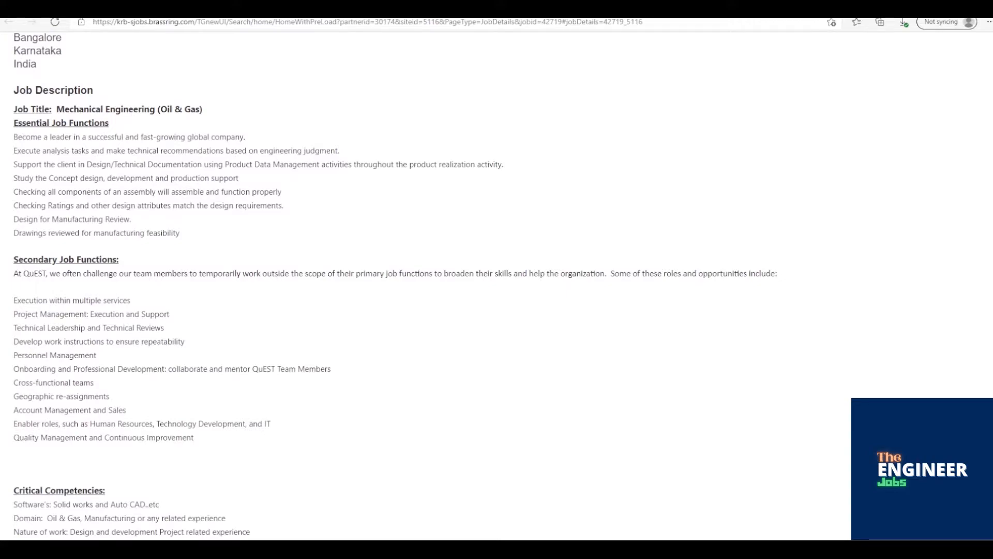
pyautogui.scroll(-3)
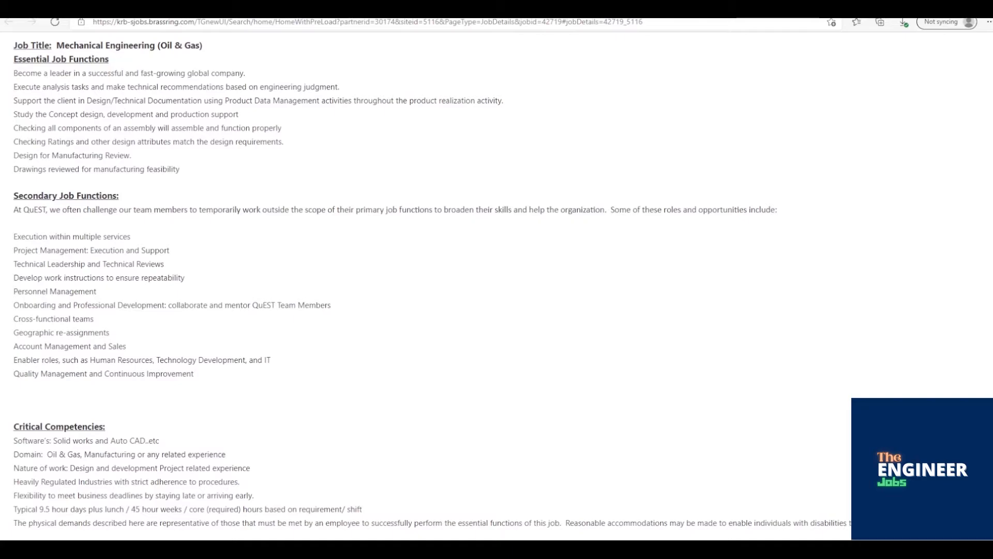
pyautogui.scroll(-3)
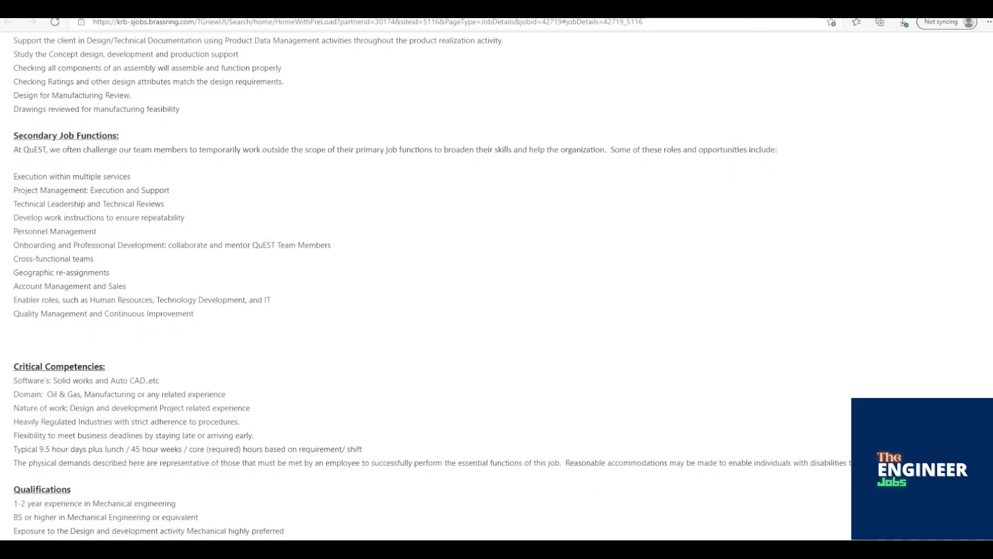
pyautogui.scroll(-3)
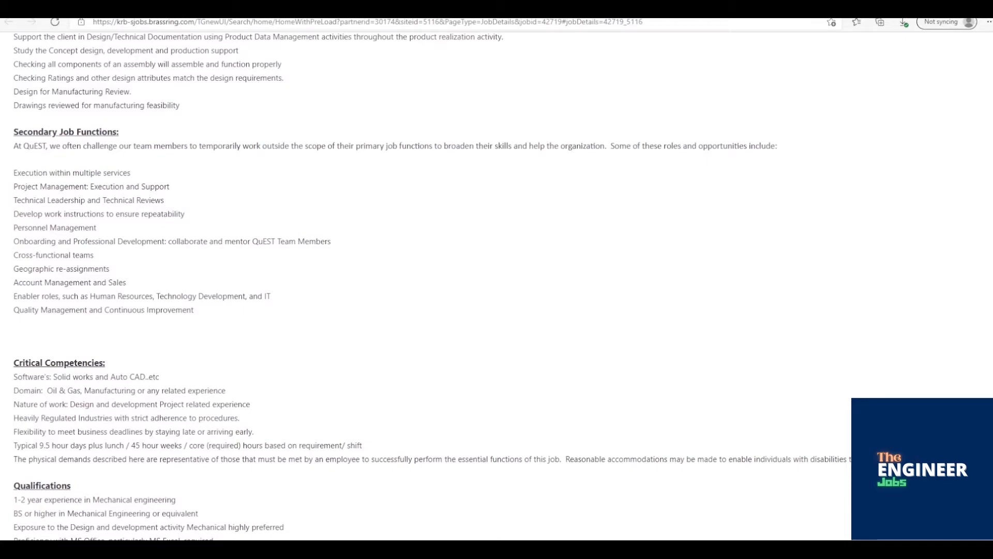
pyautogui.scroll(-3)
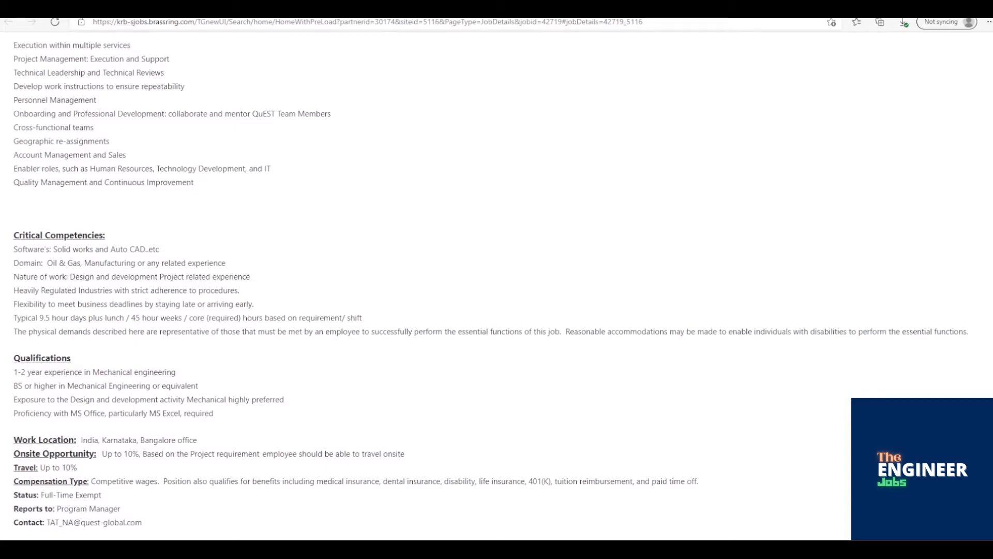
pyautogui.scroll(-3)
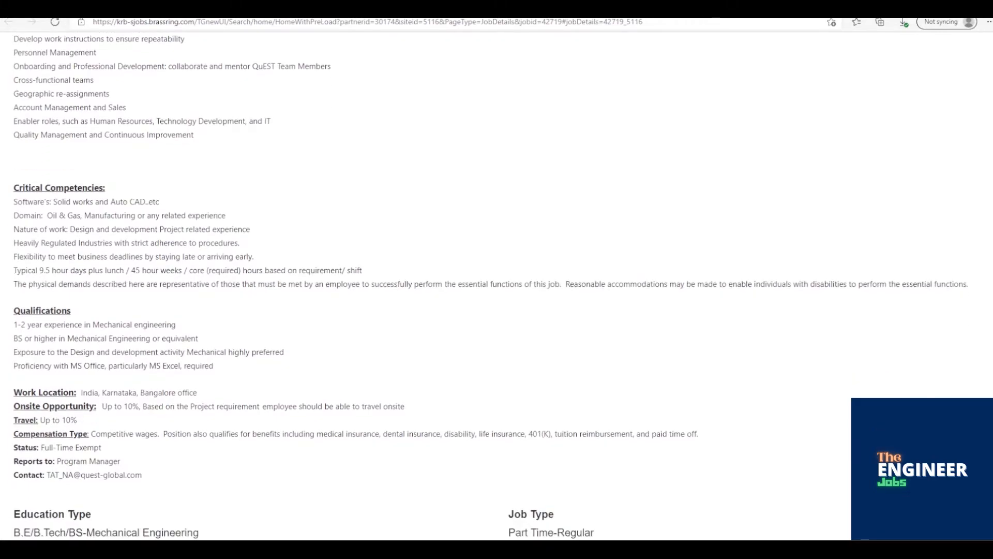
pyautogui.scroll(-3)
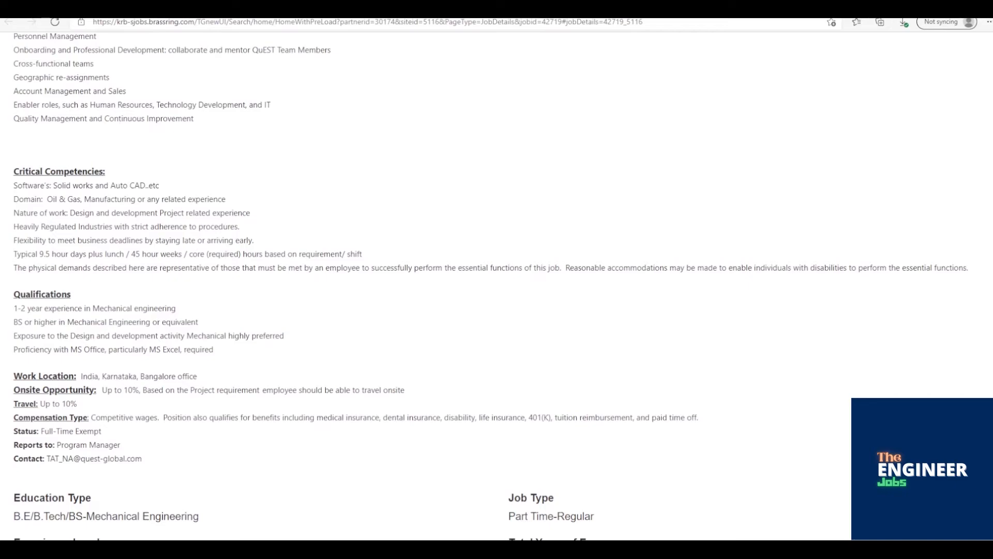
pyautogui.scroll(-3)
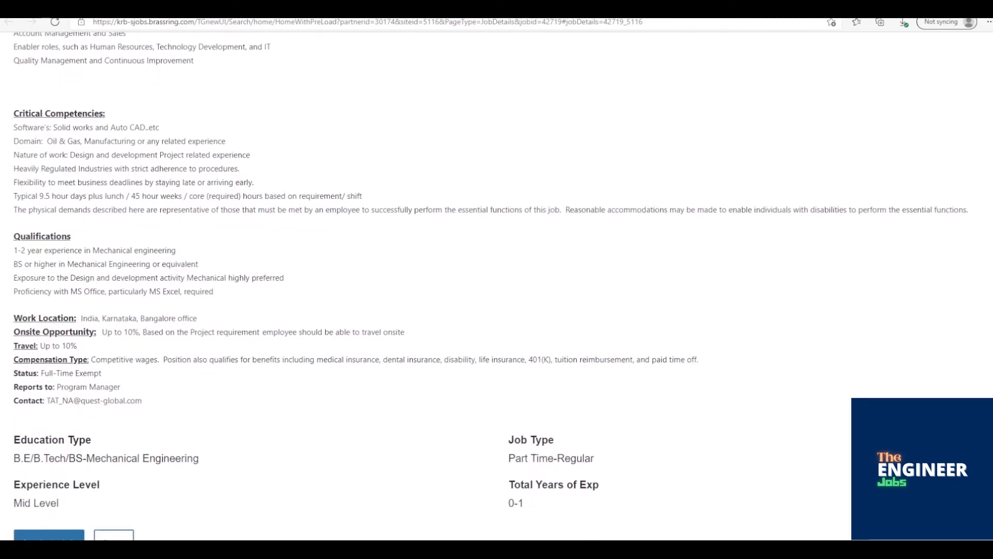
pyautogui.scroll(-3)
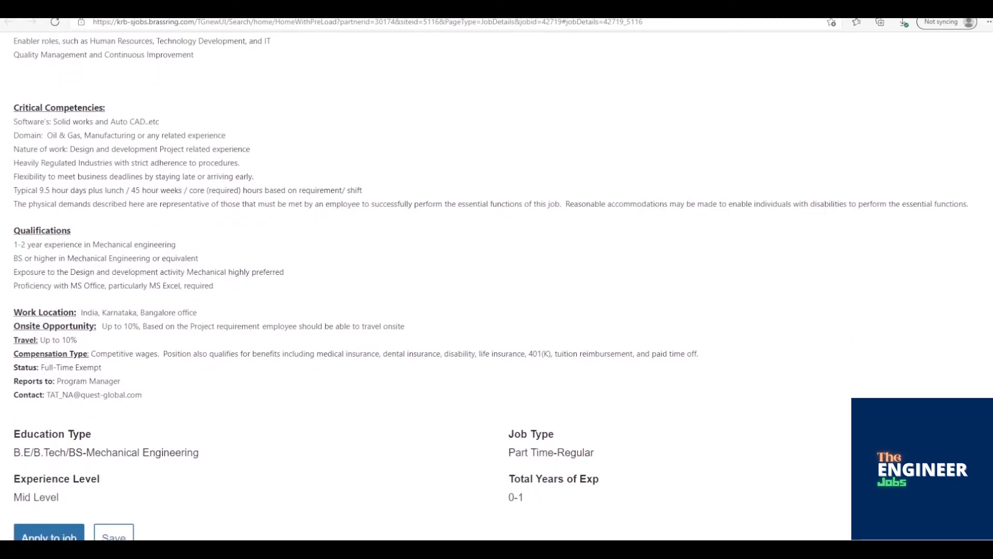